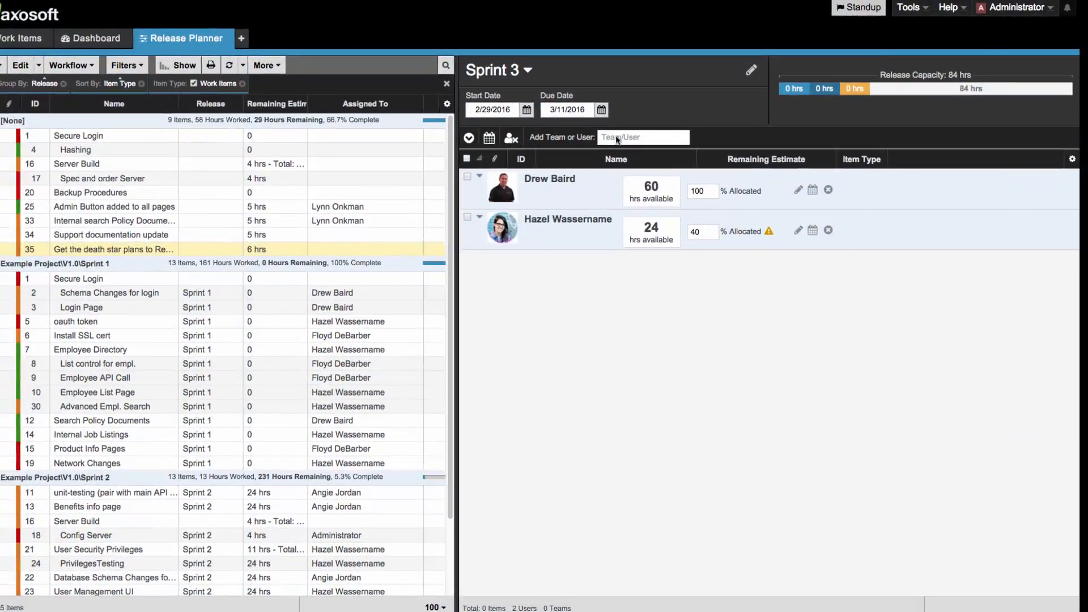
{"action": "left_click", "coordinate": [641, 138]}
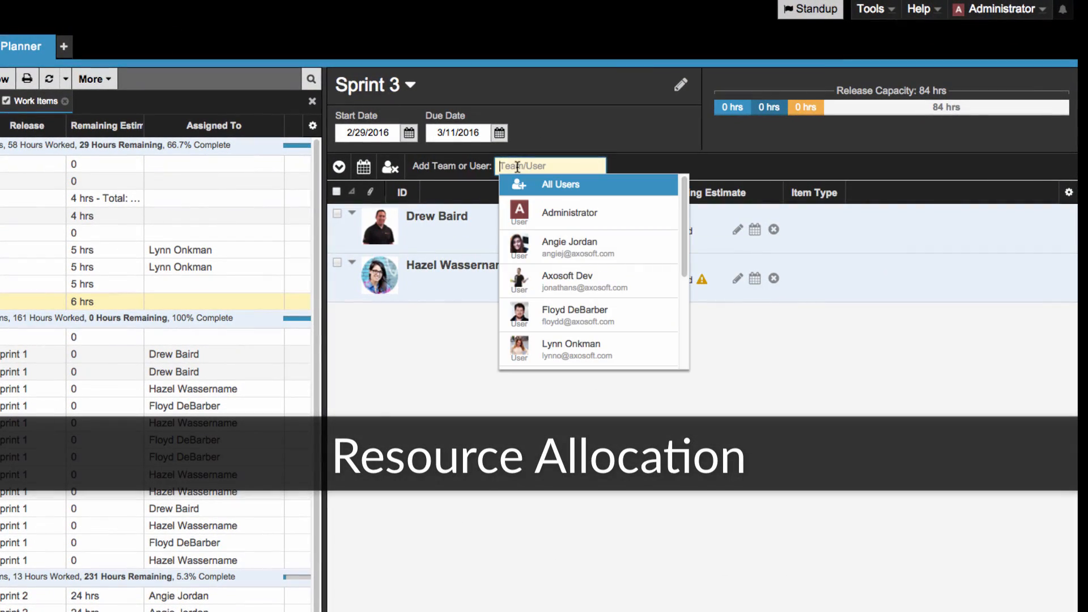
{"action": "type", "text": "angi"}
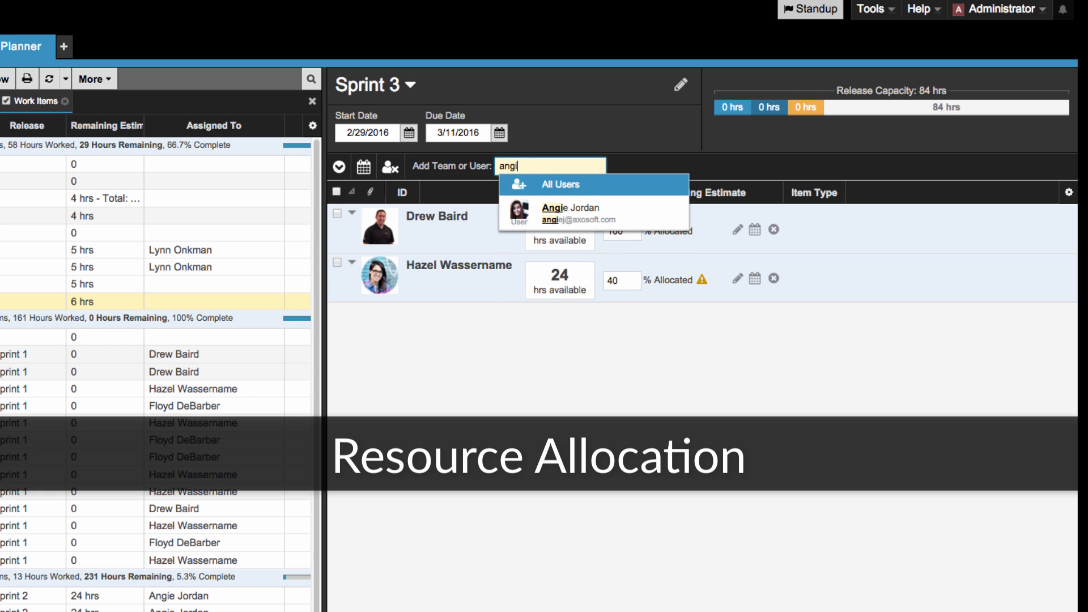
{"action": "left_click", "coordinate": [570, 213]}
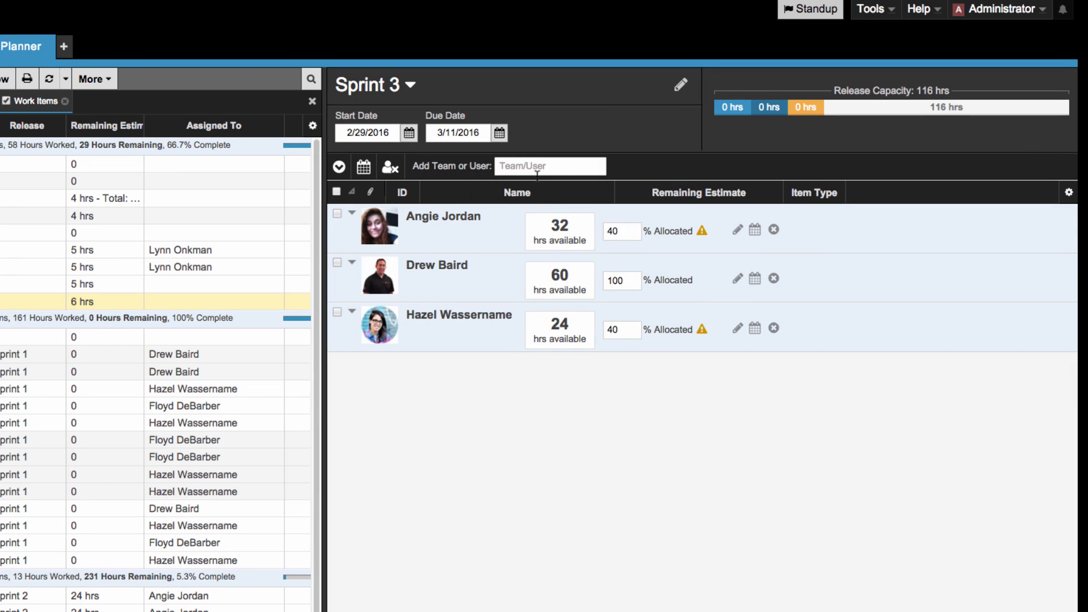
{"action": "type", "text": "lyn"}
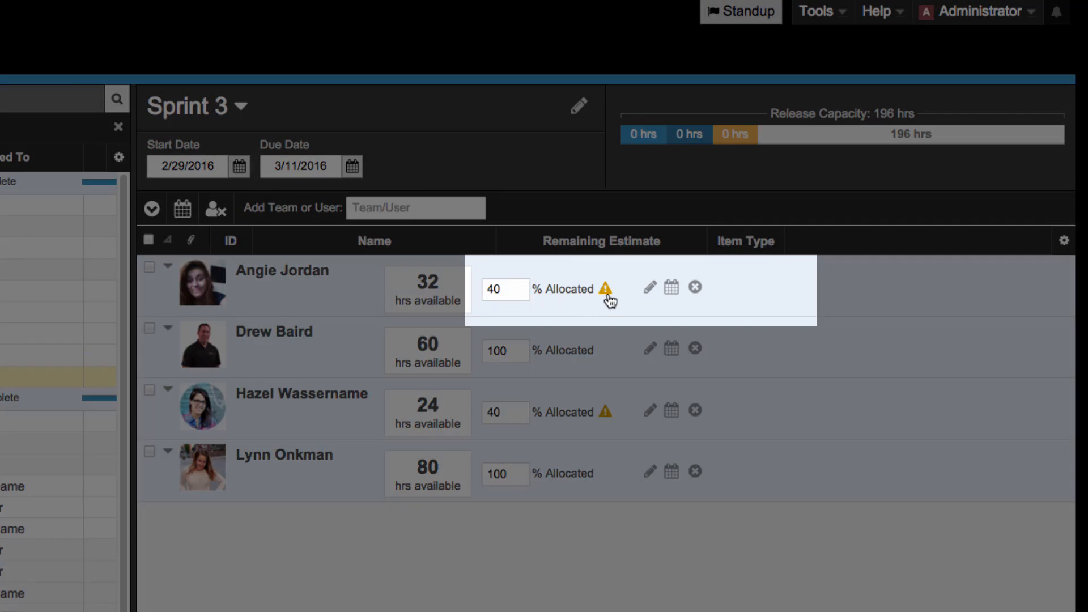
{"action": "mouse_move", "coordinate": [608, 289]}
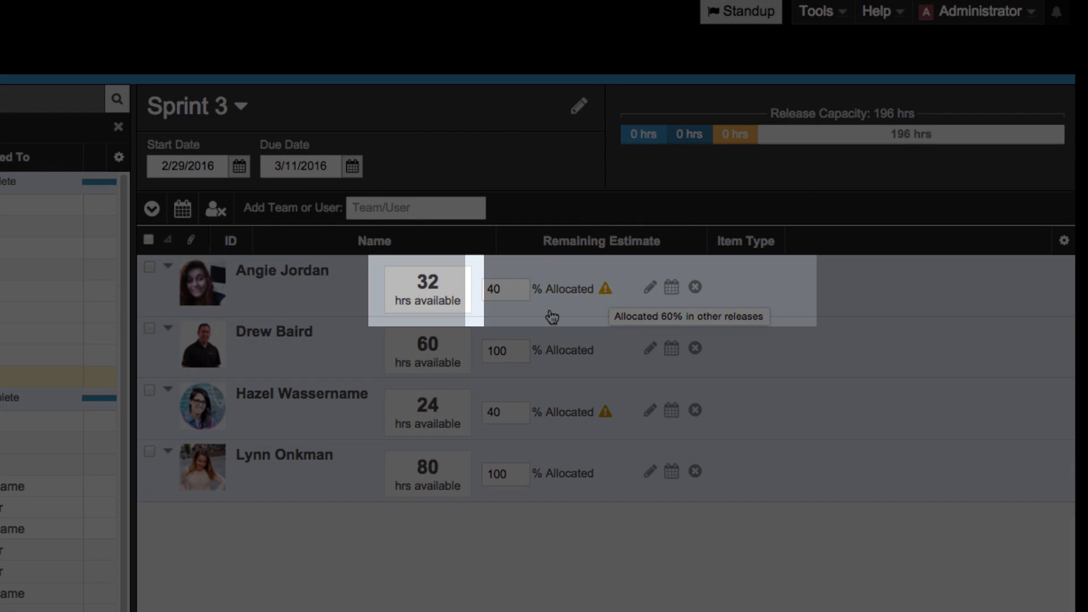
{"action": "mouse_move", "coordinate": [496, 308]}
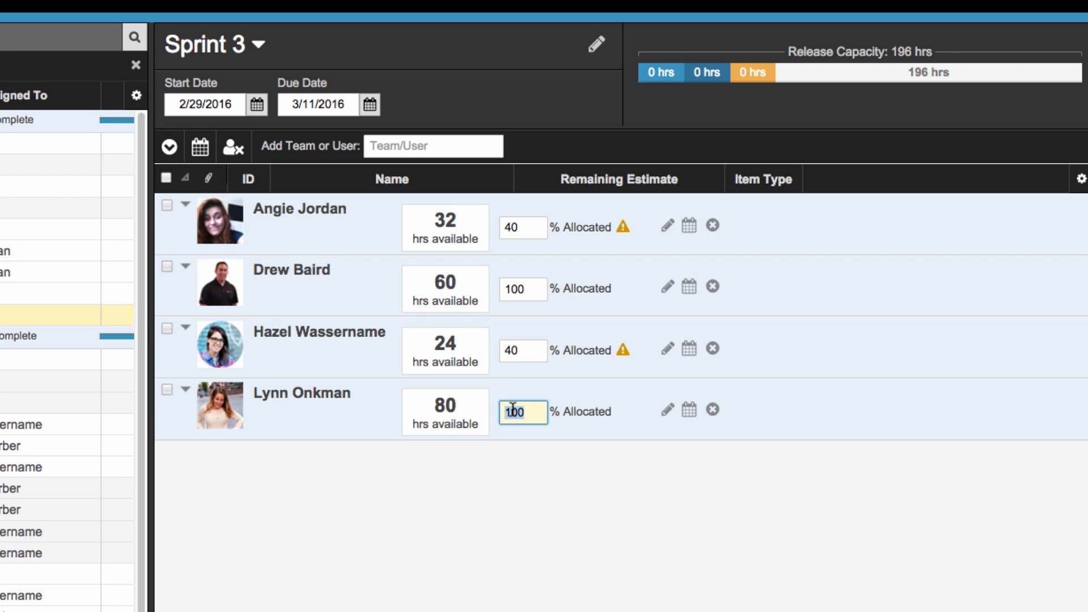
{"action": "type", "text": "50"}
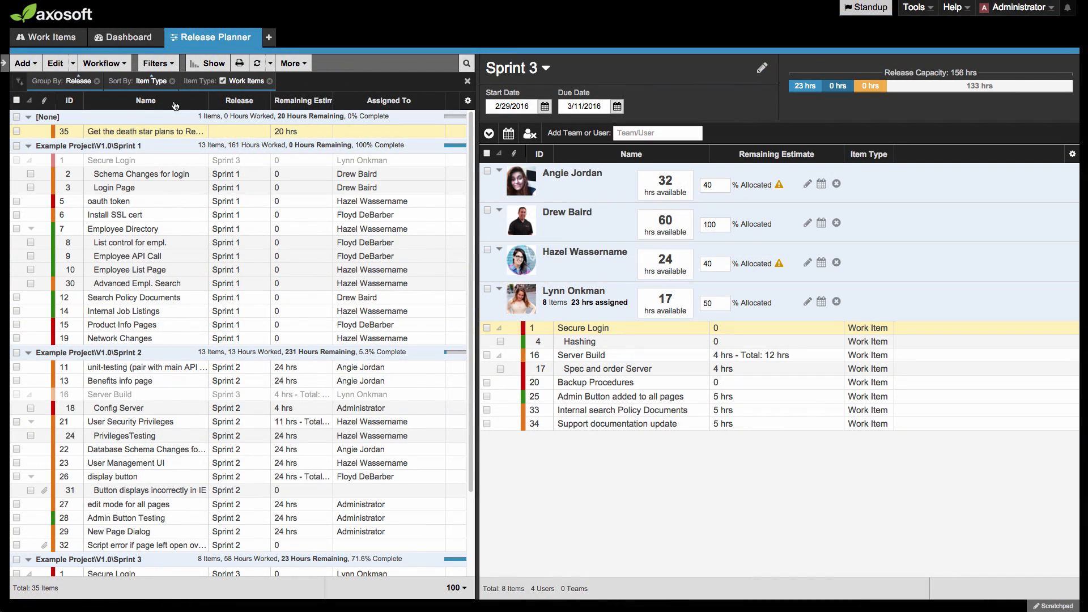
{"action": "mouse_move", "coordinate": [191, 160]}
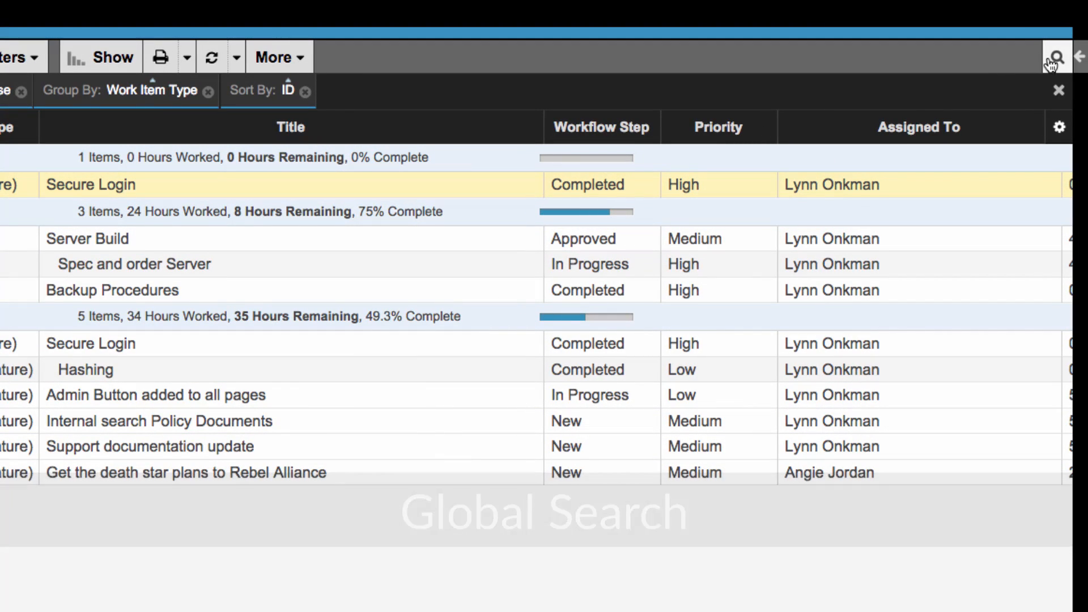
Search all releases globally for 'hormiga', surfacing bug #36
{"action": "left_click", "coordinate": [1054, 57]}
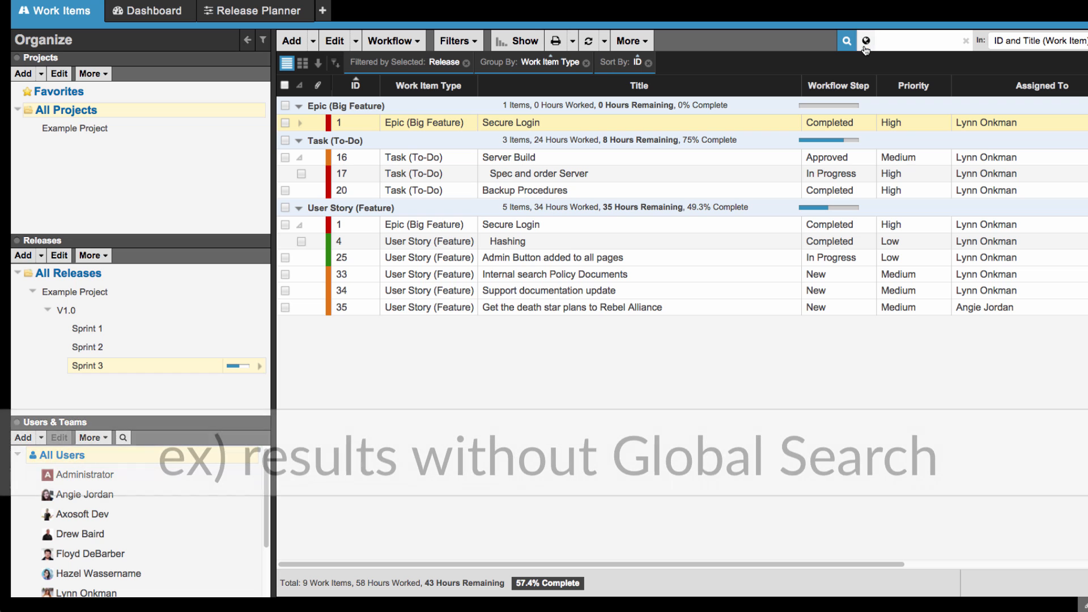
{"action": "type", "text": "h"}
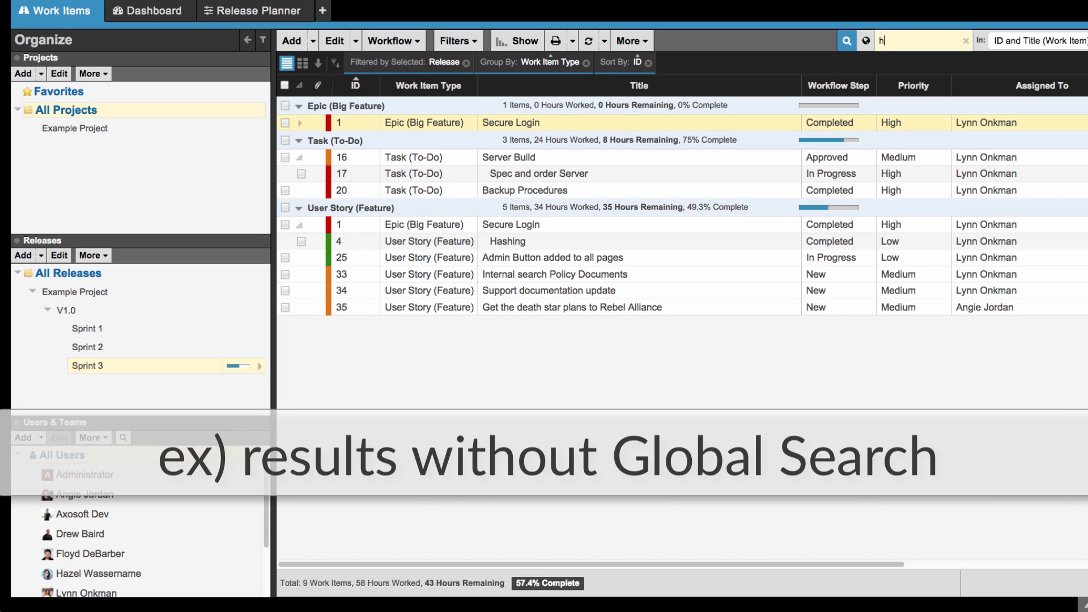
{"action": "type", "text": "hormiga"}
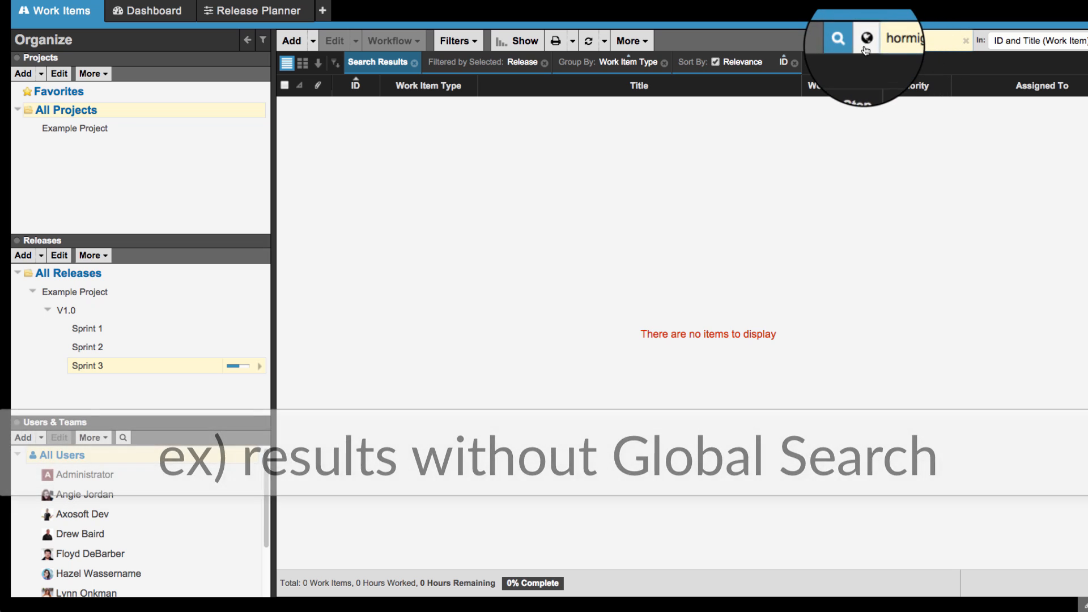
{"action": "left_click", "coordinate": [866, 39]}
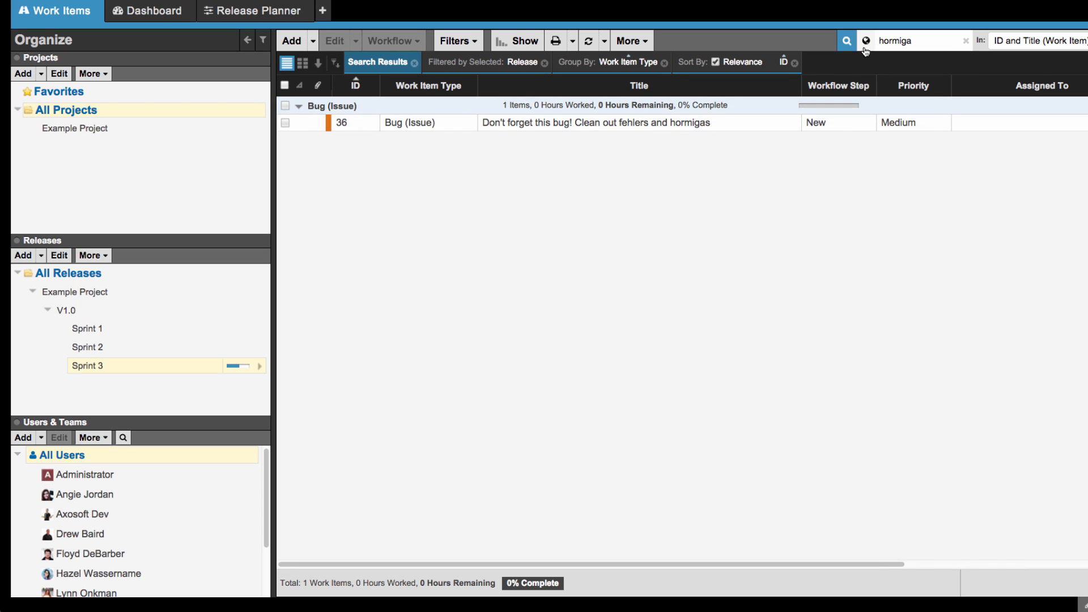
{"action": "left_click", "coordinate": [967, 40]}
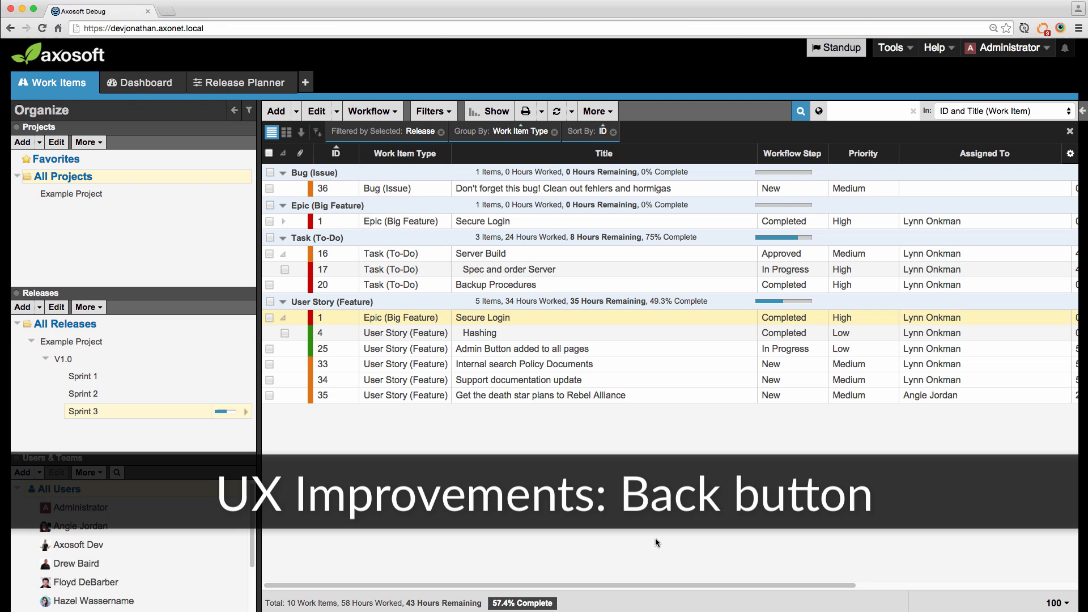
{"action": "mouse_move", "coordinate": [409, 224]}
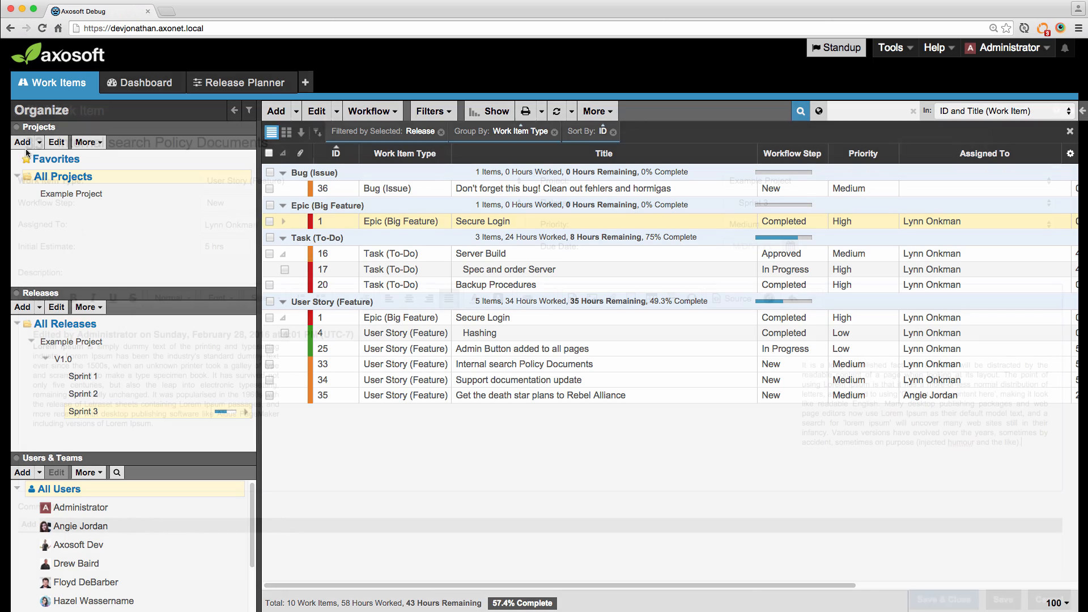
Edit work item 33, go Back in the browser and confirm discarding the changes
{"action": "double_click", "coordinate": [524, 364]}
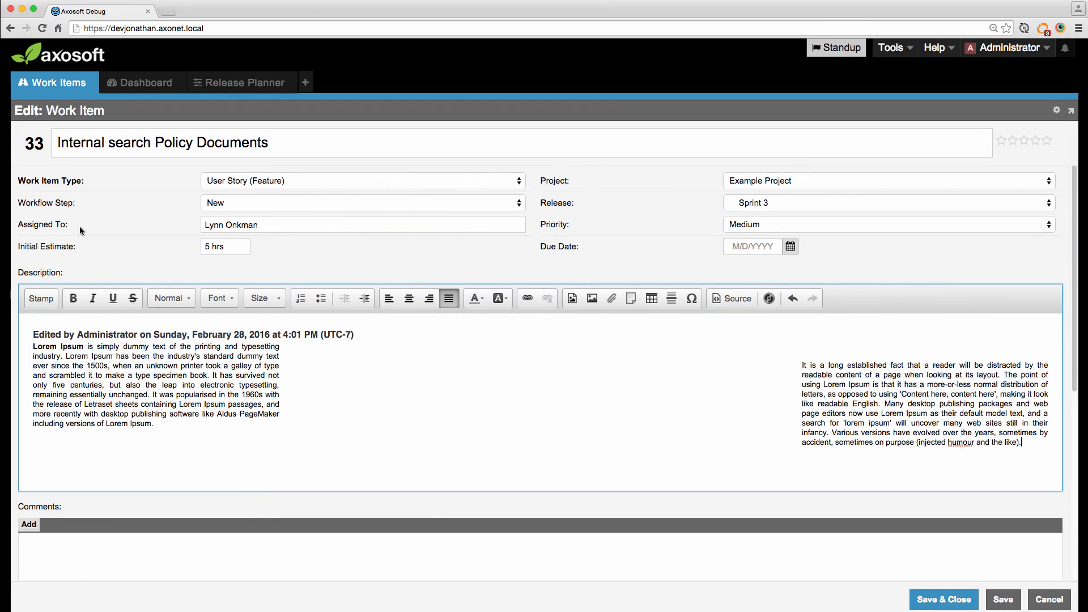
{"action": "left_click", "coordinate": [11, 27]}
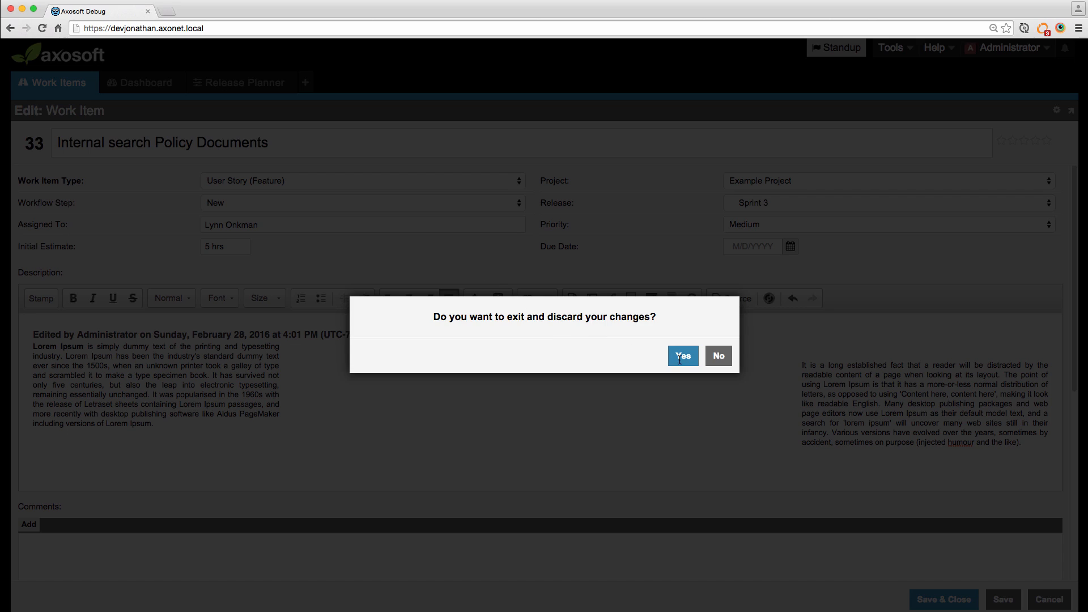
{"action": "left_click", "coordinate": [682, 356]}
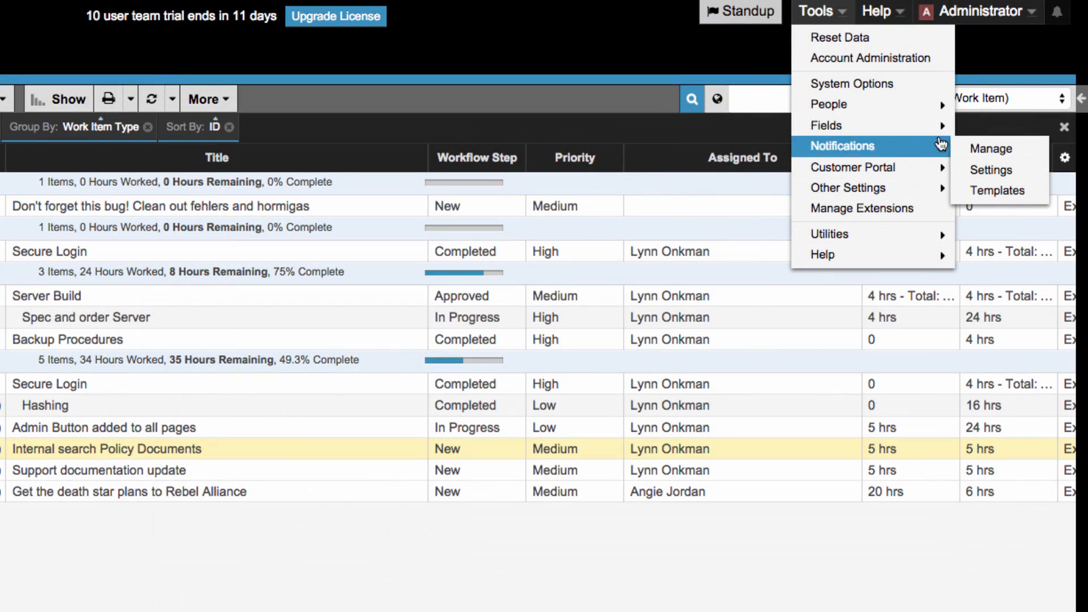
{"action": "left_click", "coordinate": [990, 169]}
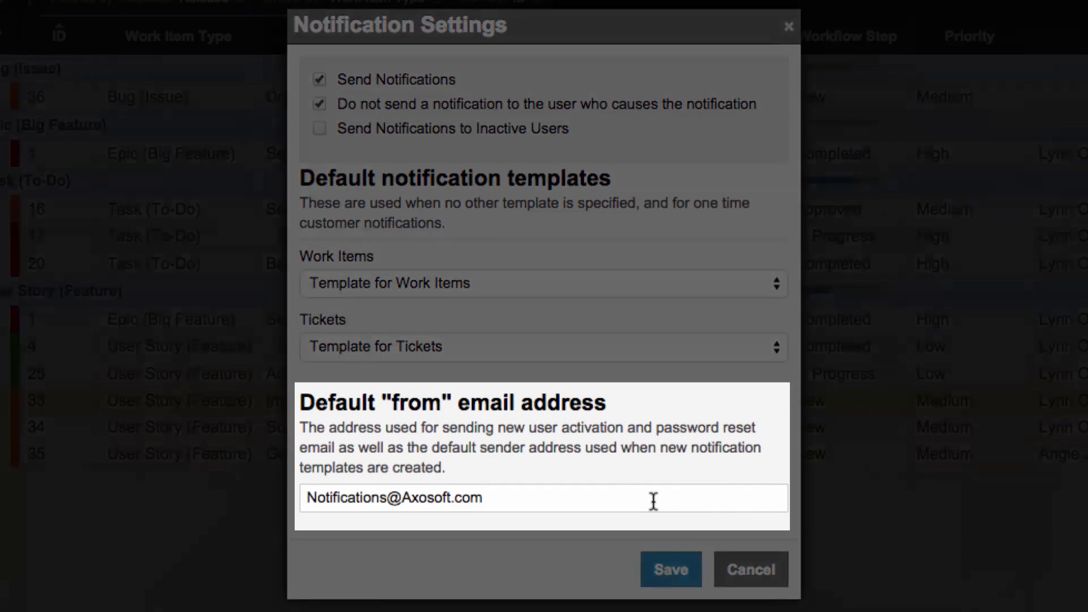
{"action": "left_click", "coordinate": [543, 497]}
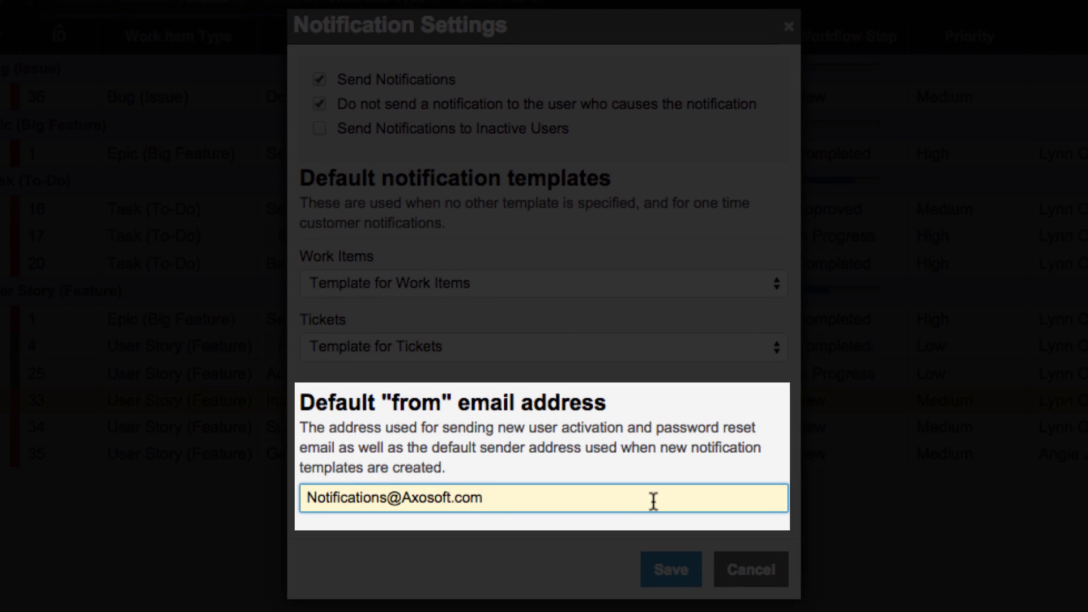